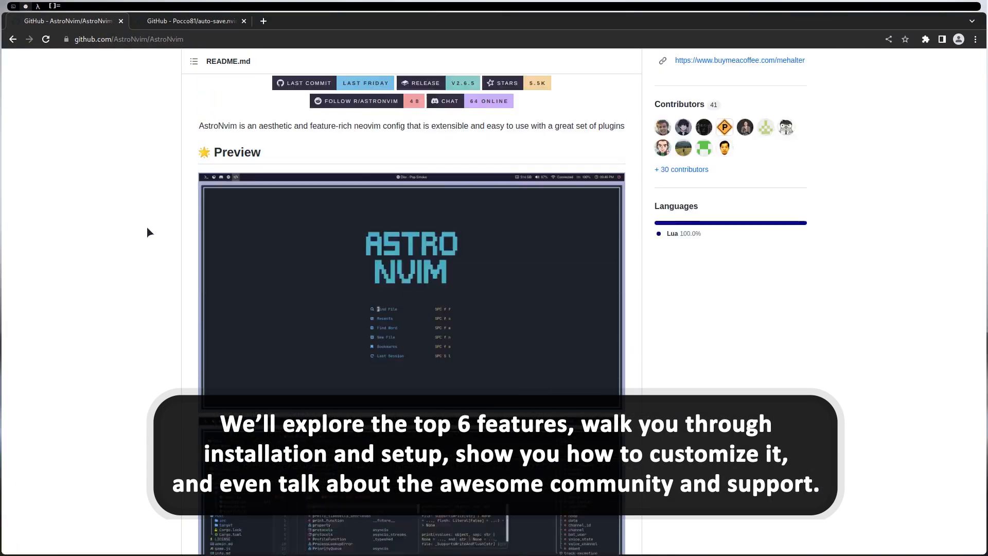
Switch to the 'GitHub - Pocco81/auto-save.nvim' tab to view that repository.
left_click(192, 21)
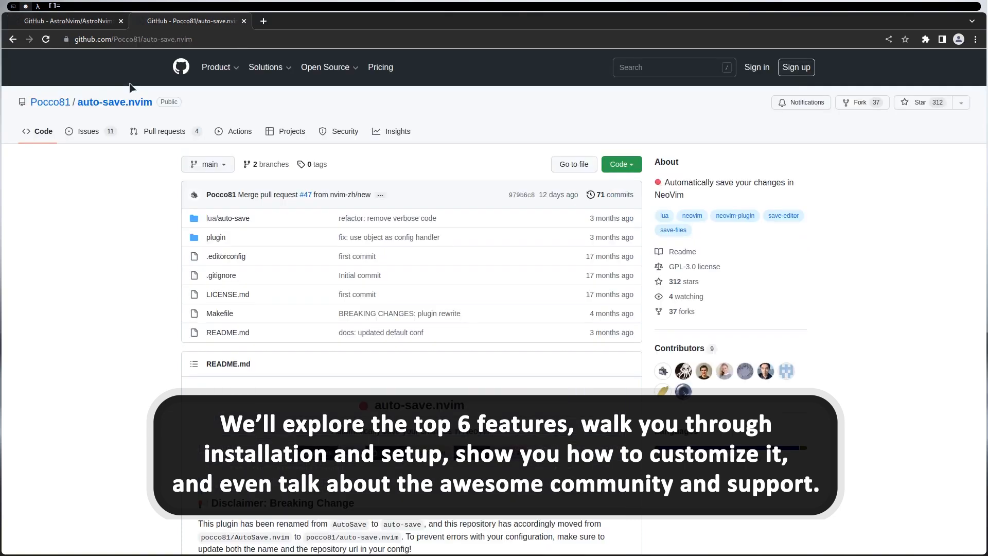